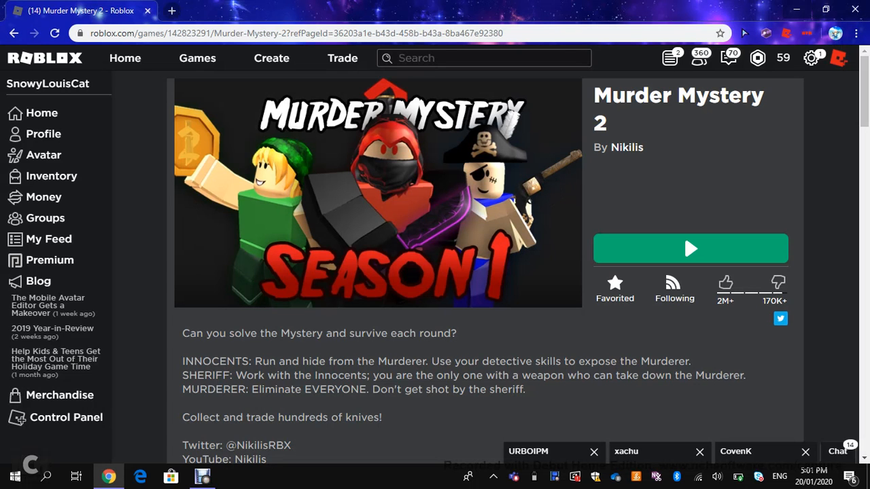
Scroll through the current Roblox page and follow a link partway down.
scroll(down, 3)
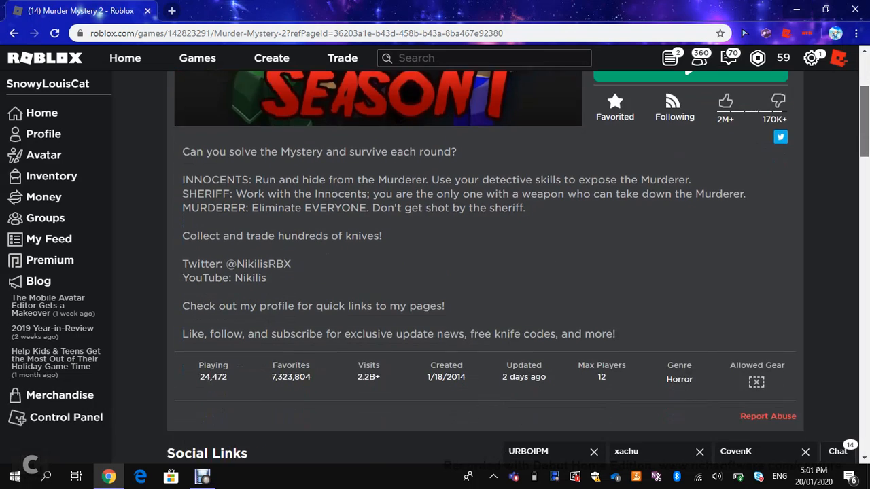
scroll(up, 3)
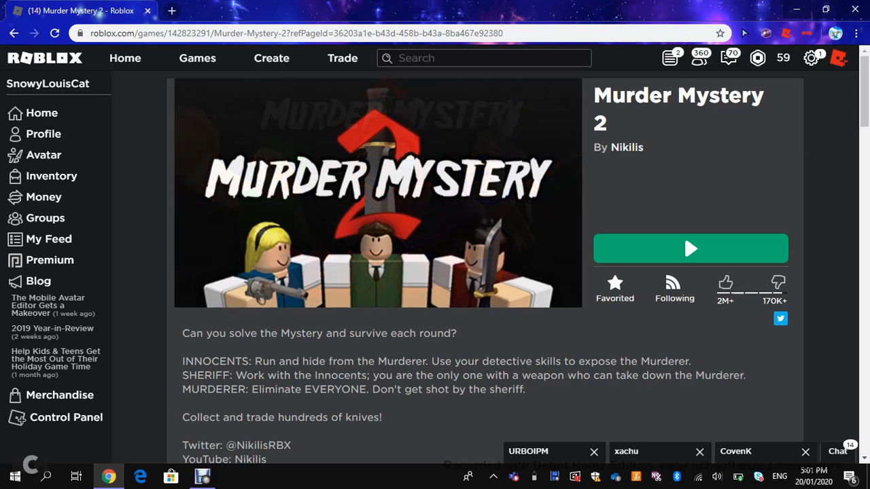
scroll(down, 3)
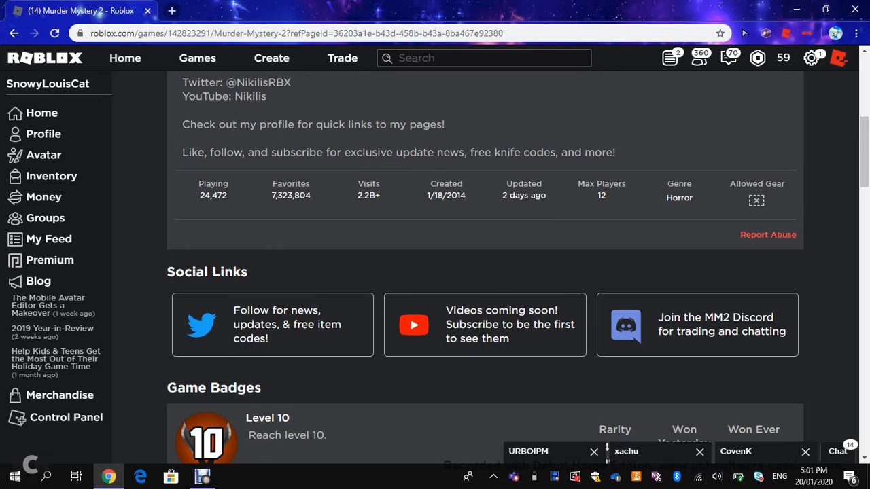
scroll(down, 3)
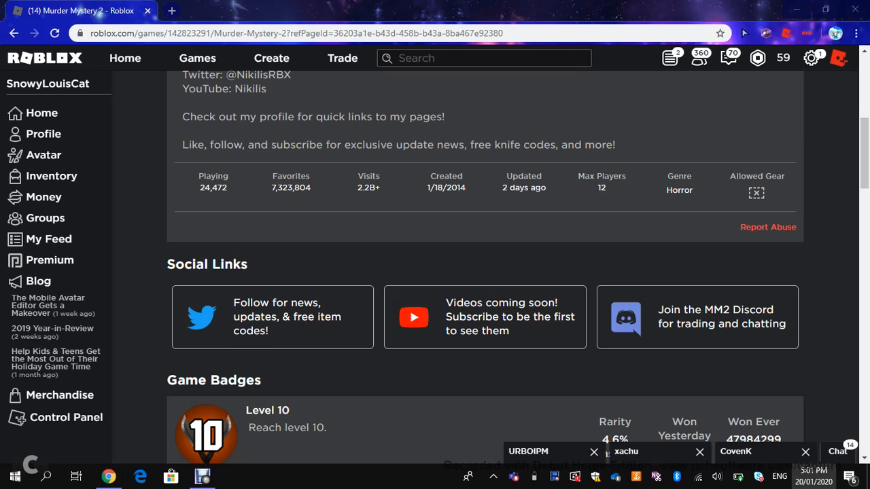
click(813, 476)
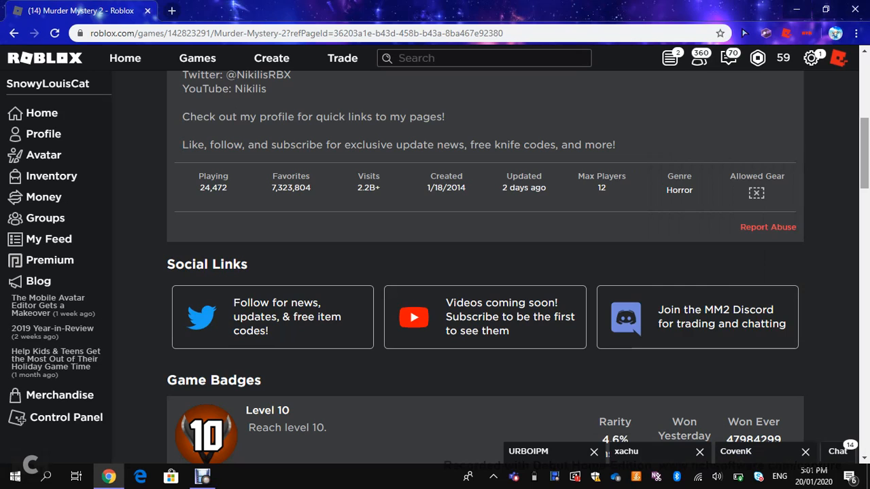
scroll(down, 3)
text(when was rblox made)
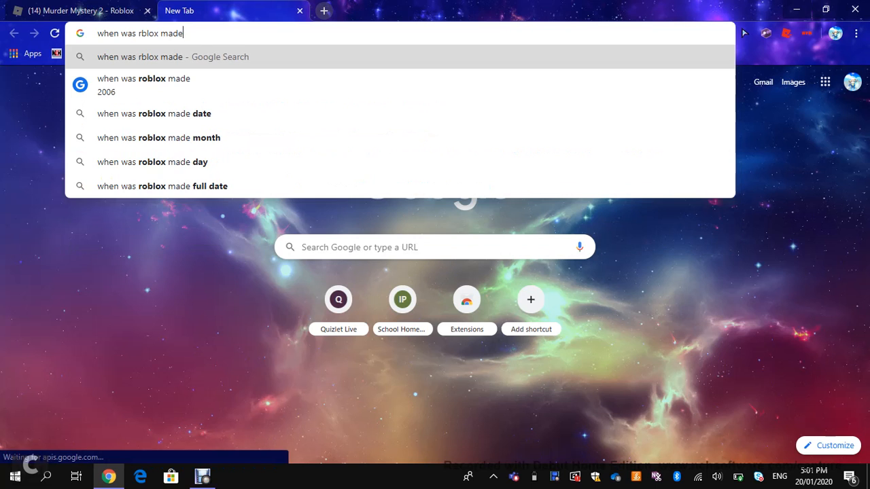
Check a search on when Roblox was made, then start entering the Jailbreak link in a new tab.
click(75, 11)
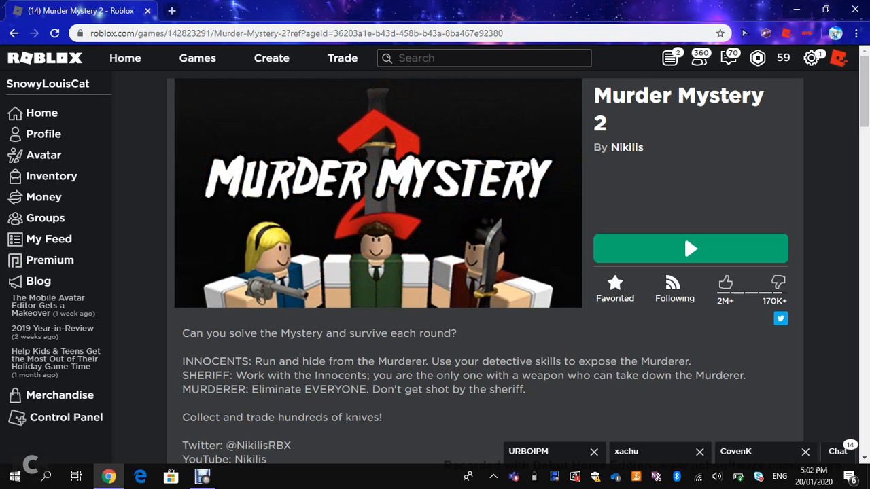
scroll(down, 3)
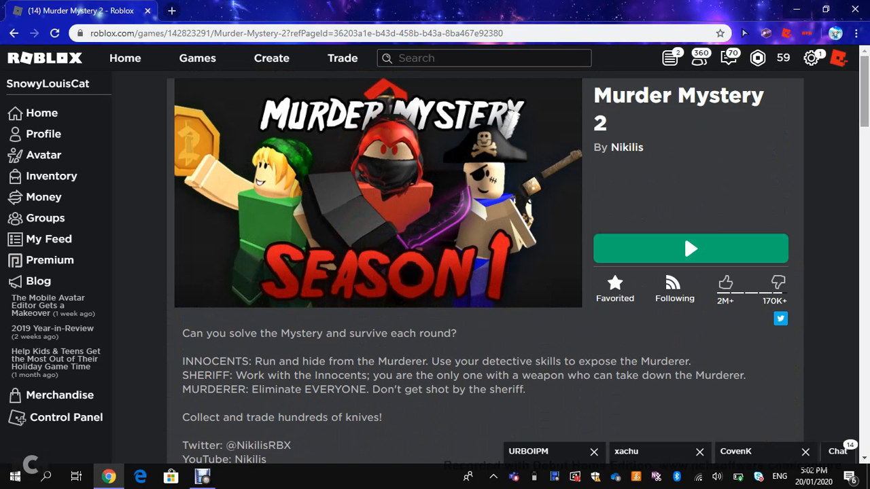
scroll(down, 3)
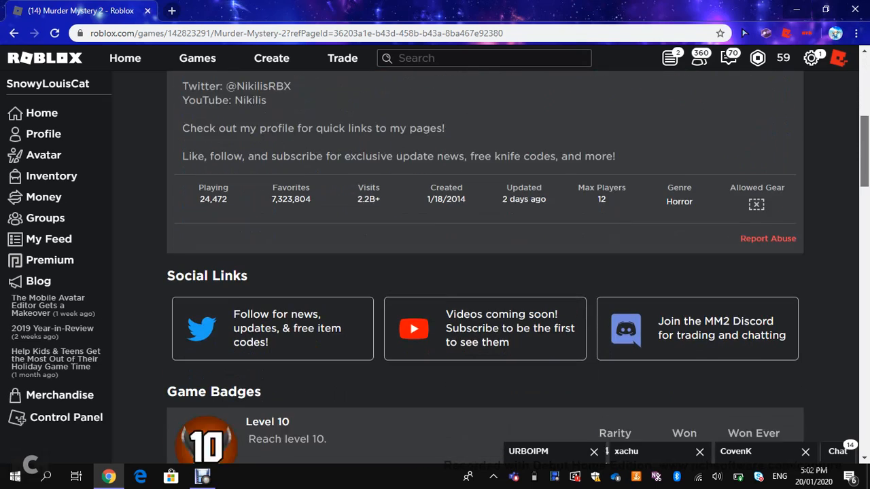
scroll(down, 3)
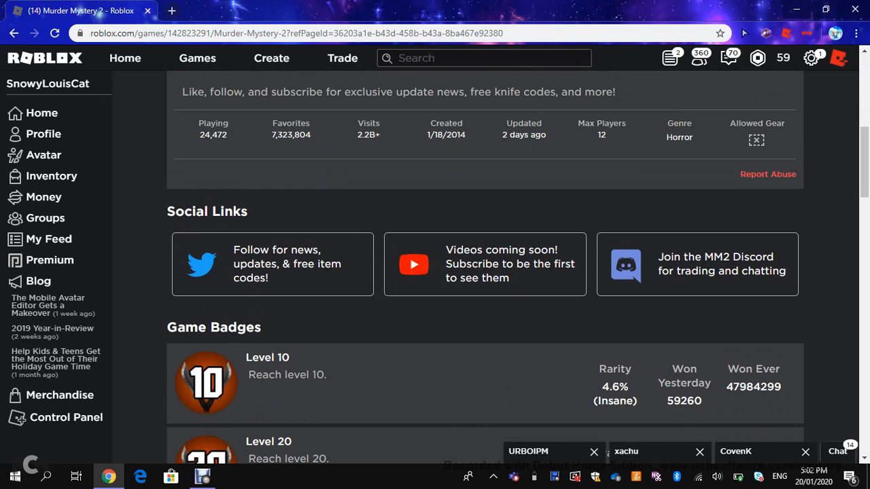
text(jl)
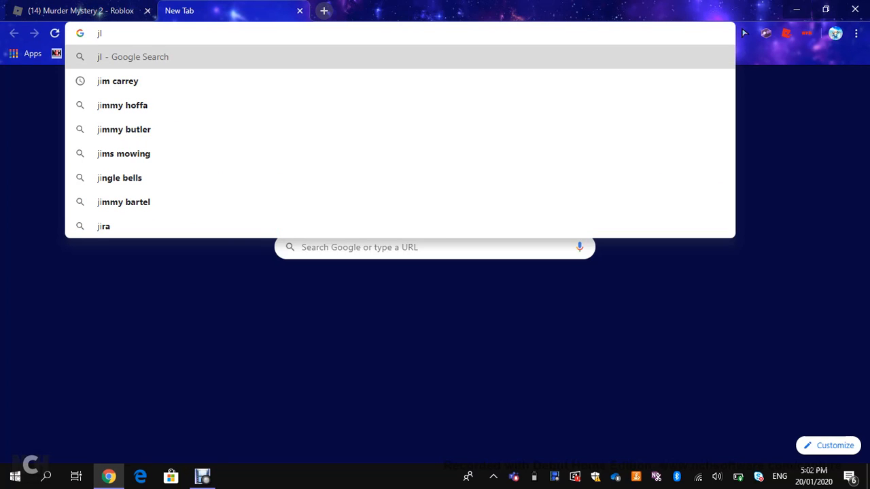
text(AIL)
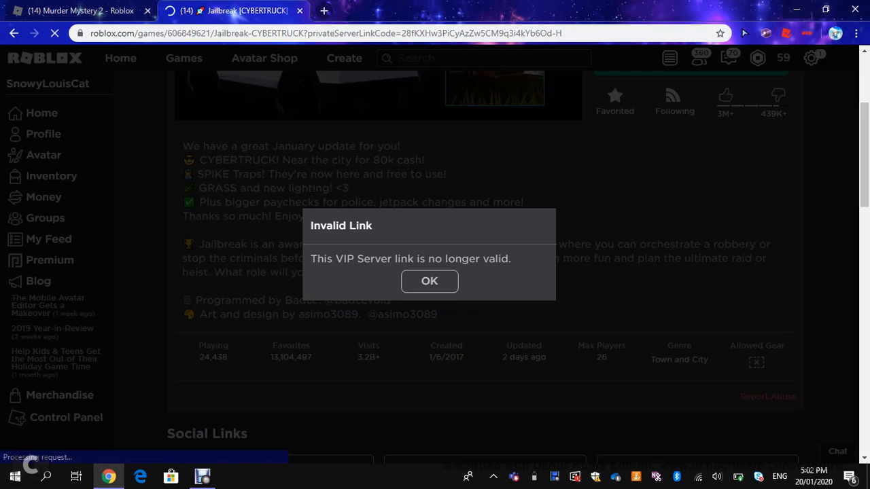
Dismiss the Invalid Link notice and look over Jailbreak's badges, VIP servers and description.
click(429, 280)
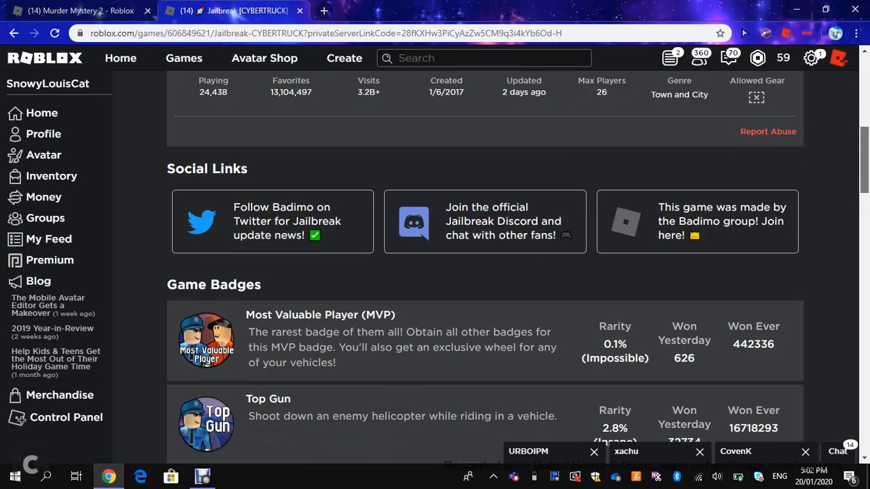
scroll(down, 3)
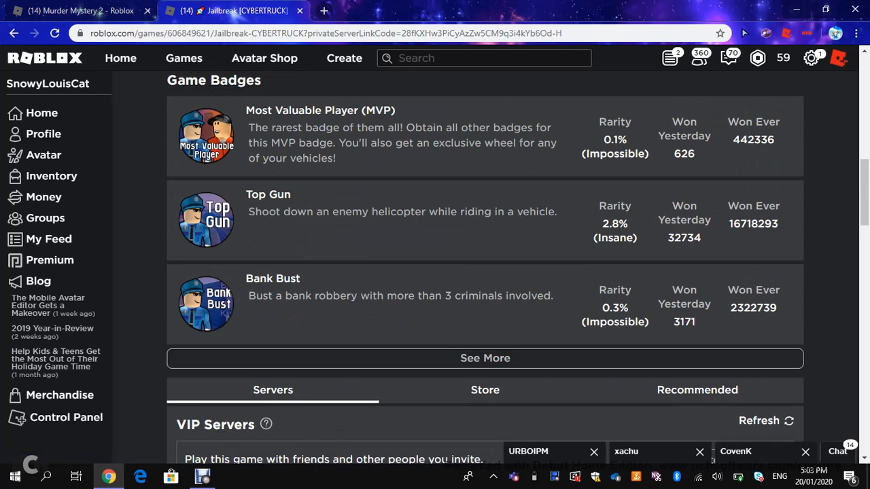
scroll(down, 3)
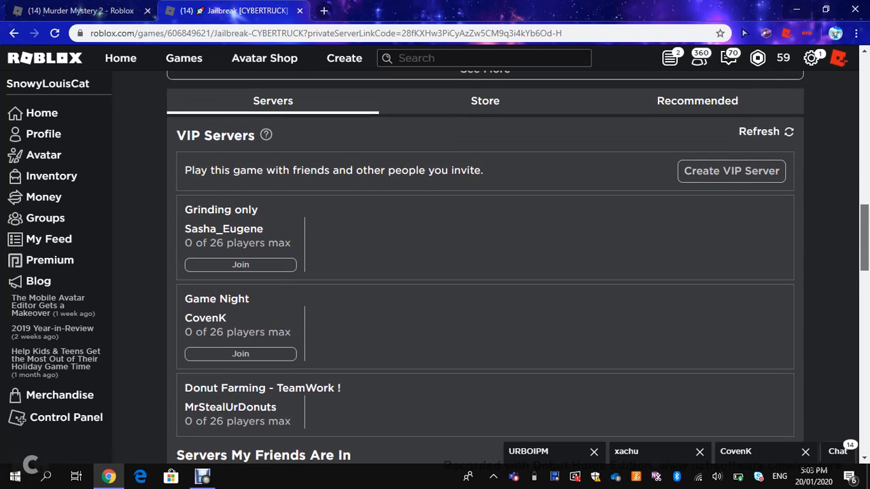
scroll(up, 3)
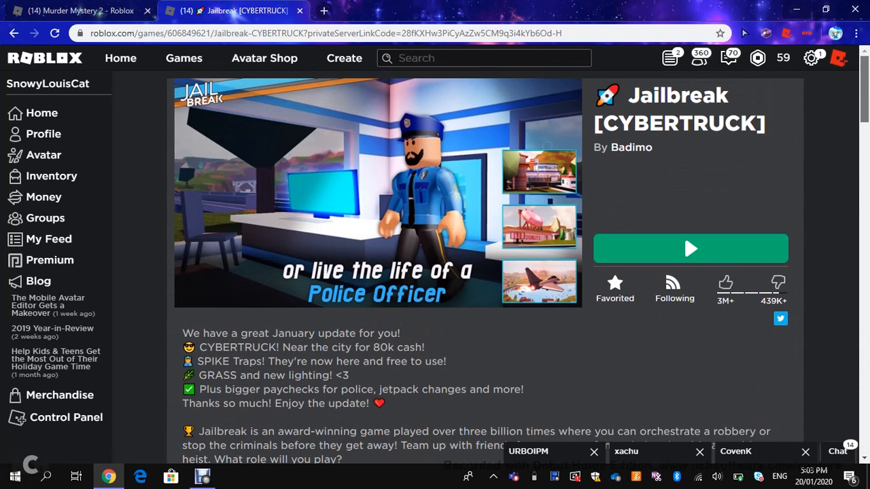
scroll(down, 3)
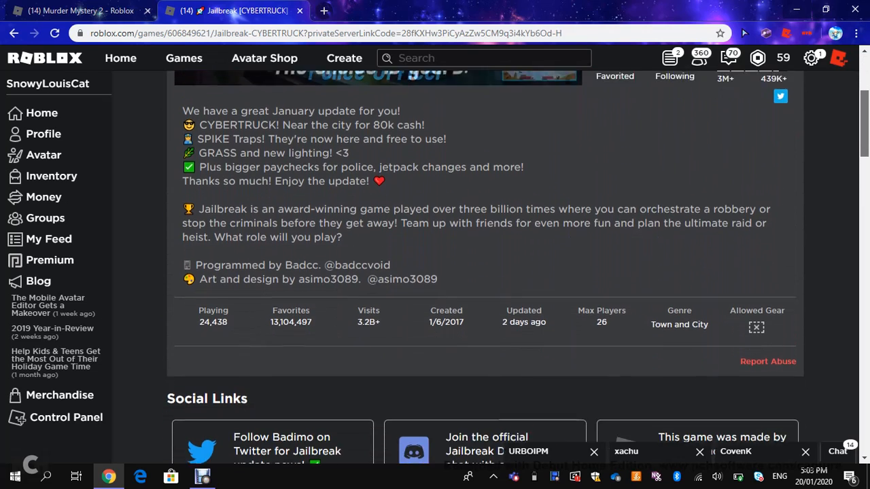
scroll(down, 3)
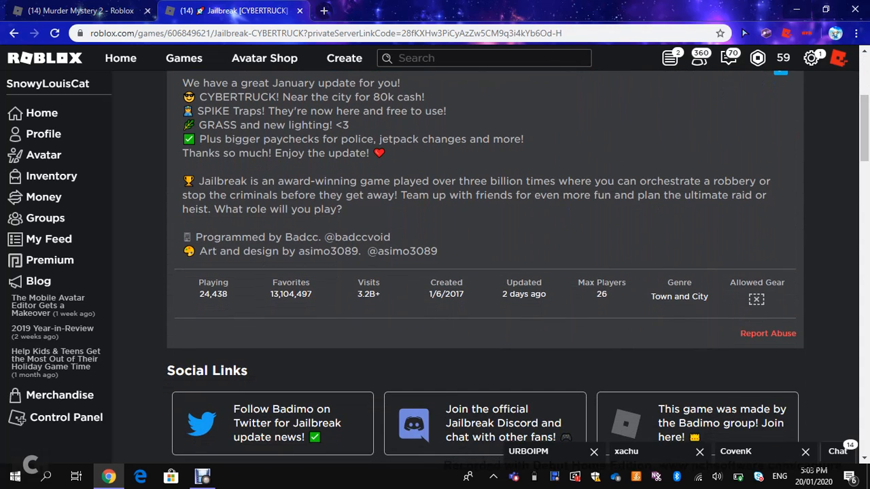
Flip between the Murder Mystery 2 and Jailbreak tabs to compare them, ending on Murder Mystery 2.
click(80, 11)
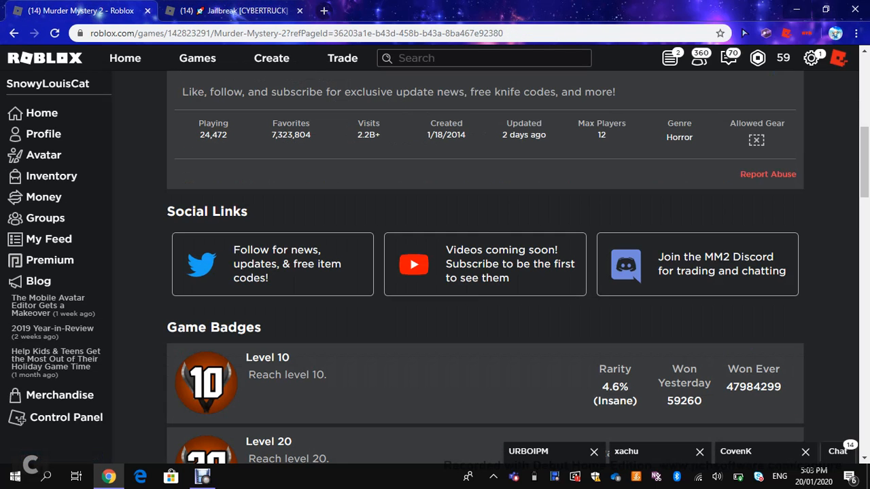
mouse_move(231, 11)
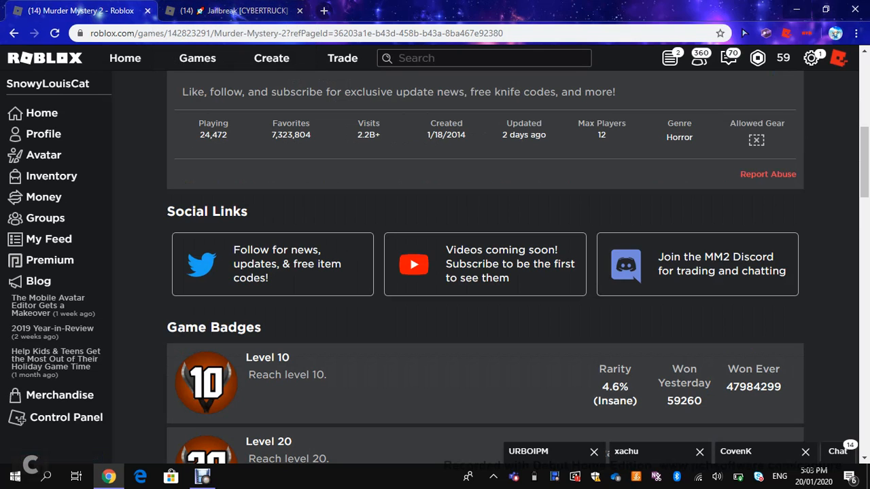
click(234, 10)
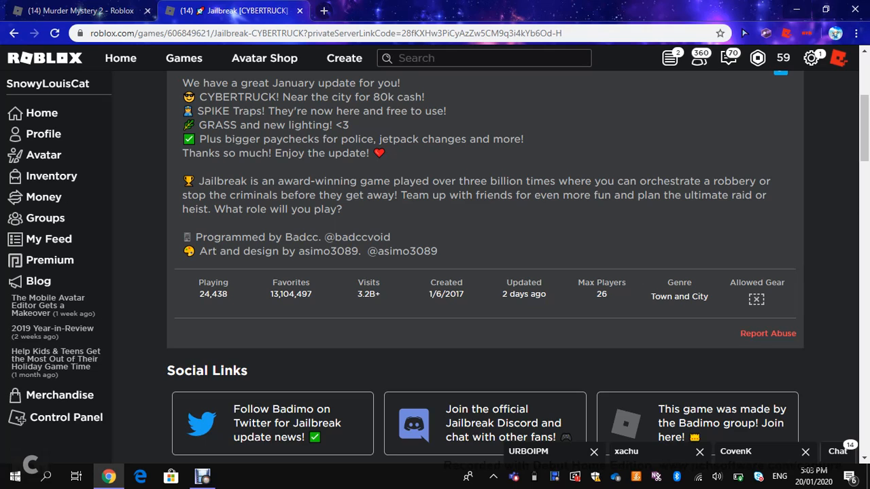
click(78, 11)
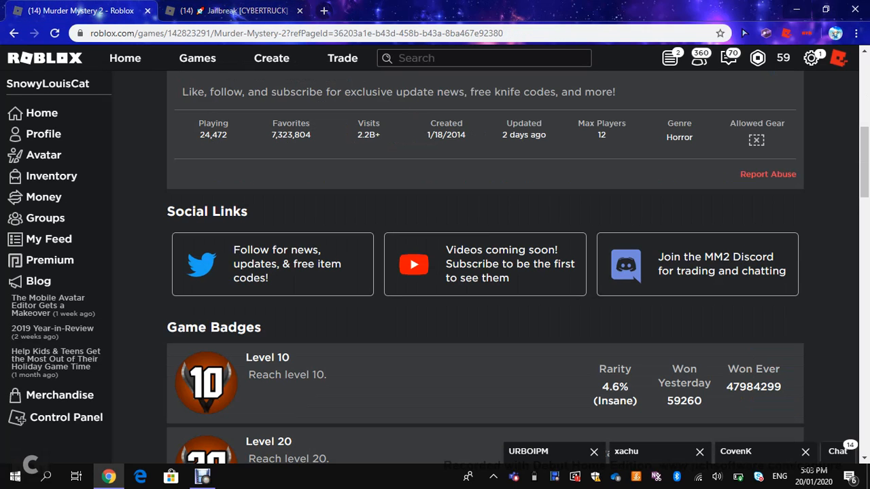
click(242, 11)
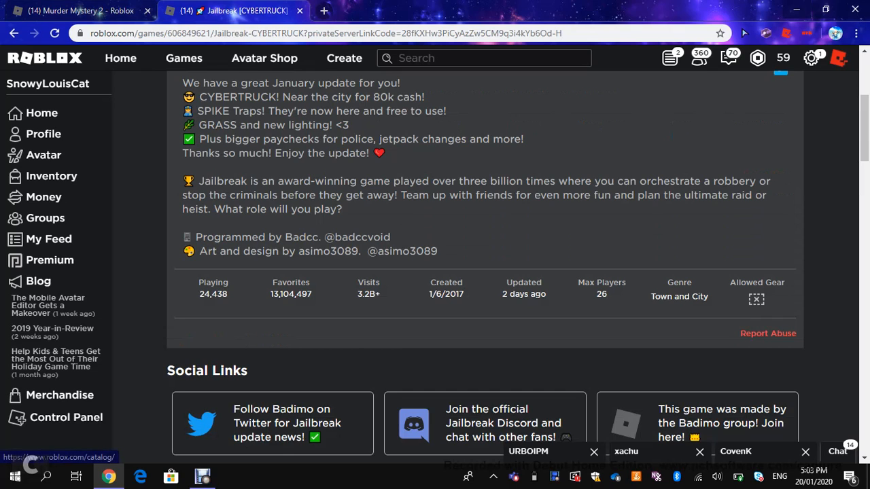
click(79, 11)
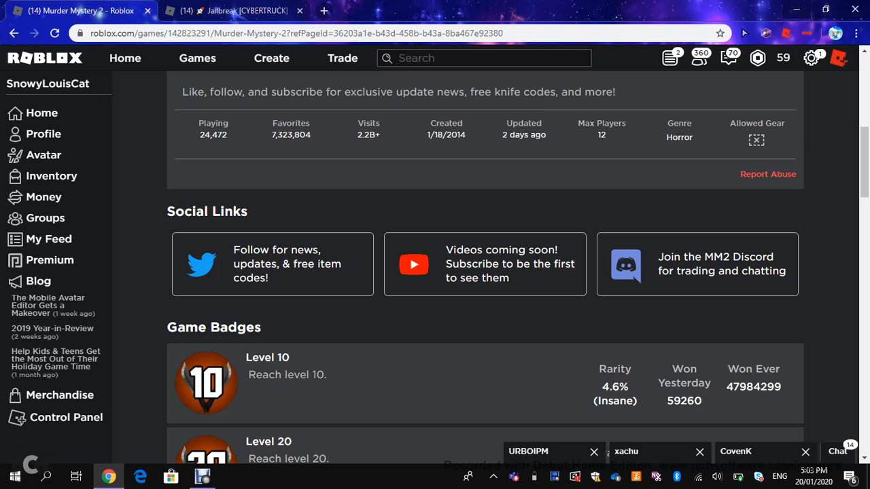
click(231, 11)
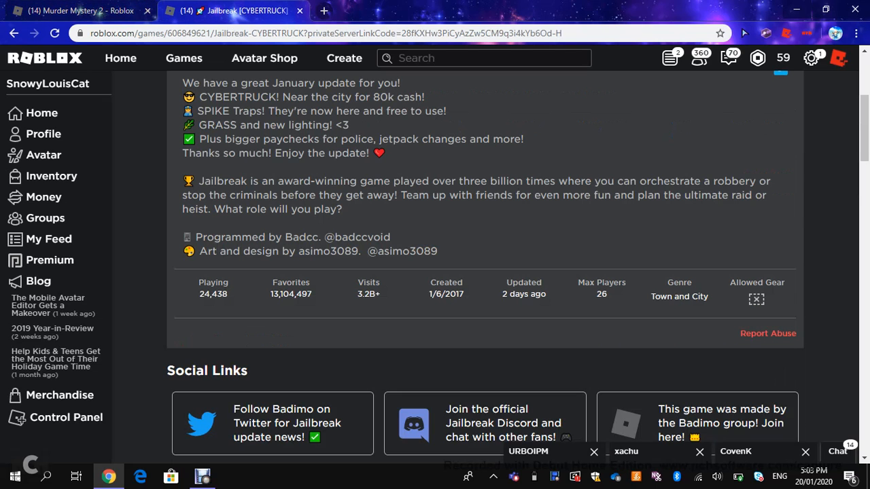
mouse_move(80, 11)
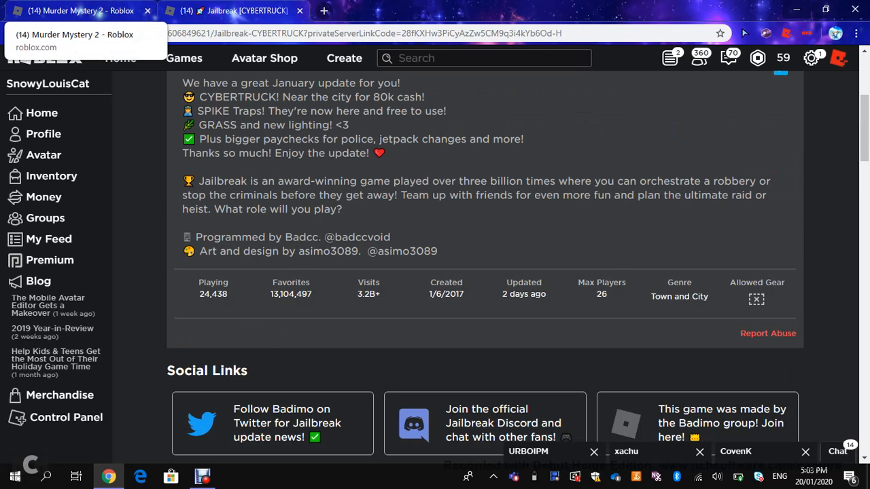
click(75, 11)
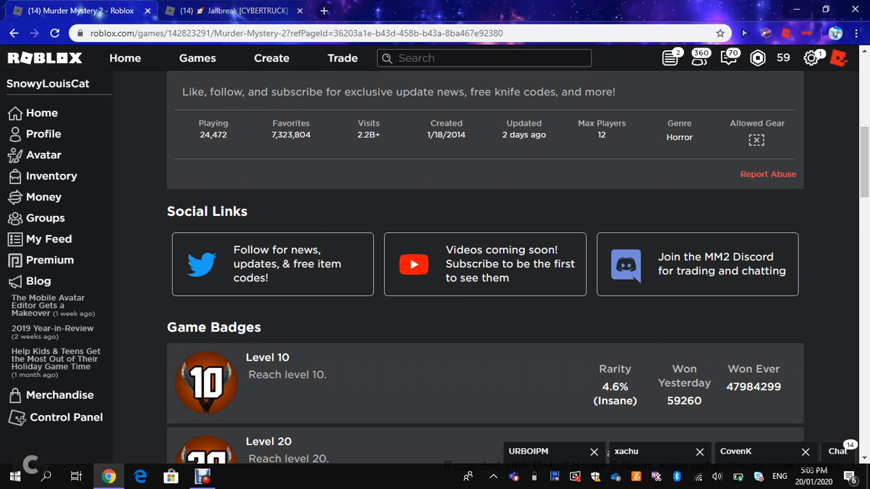
click(231, 11)
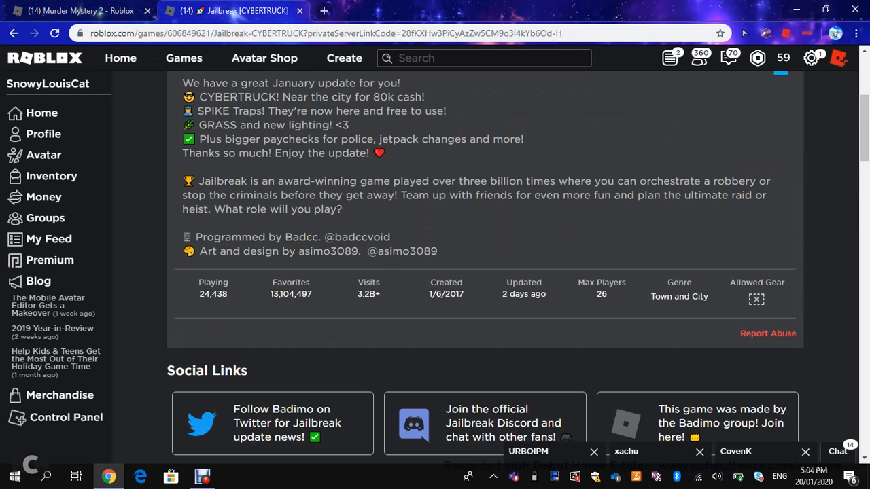
click(79, 11)
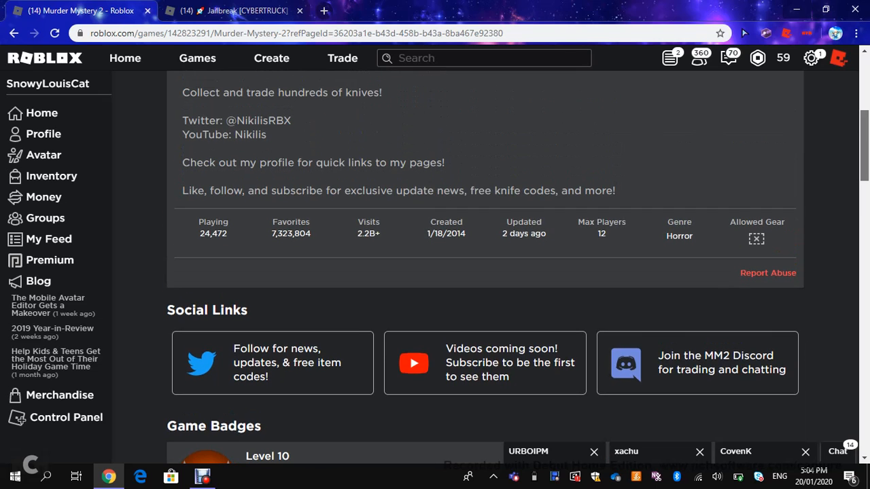
scroll(up, 3)
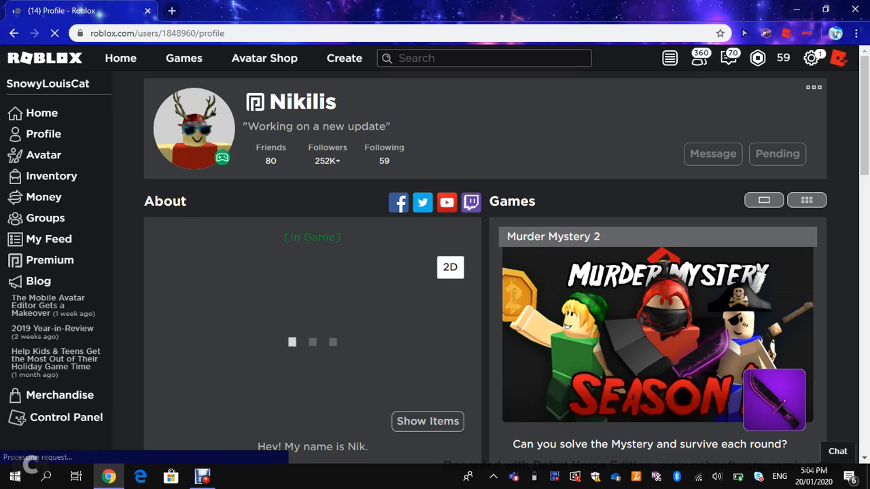
click(813, 87)
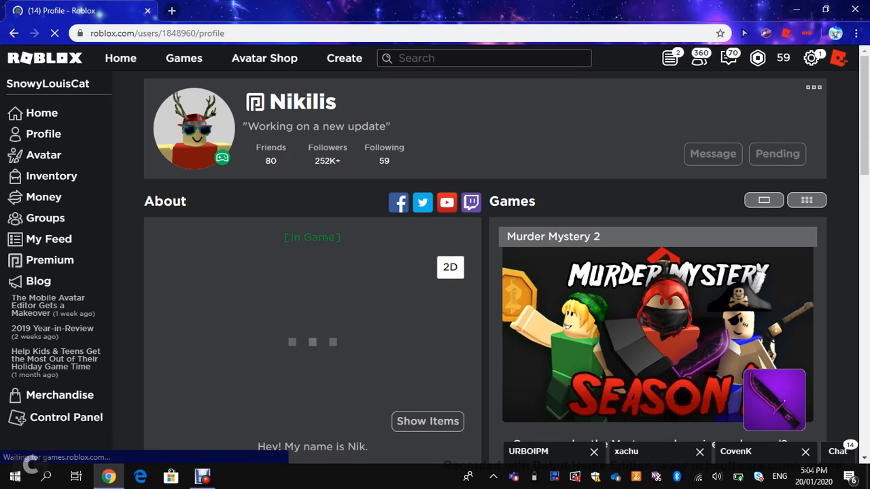
scroll(down, 3)
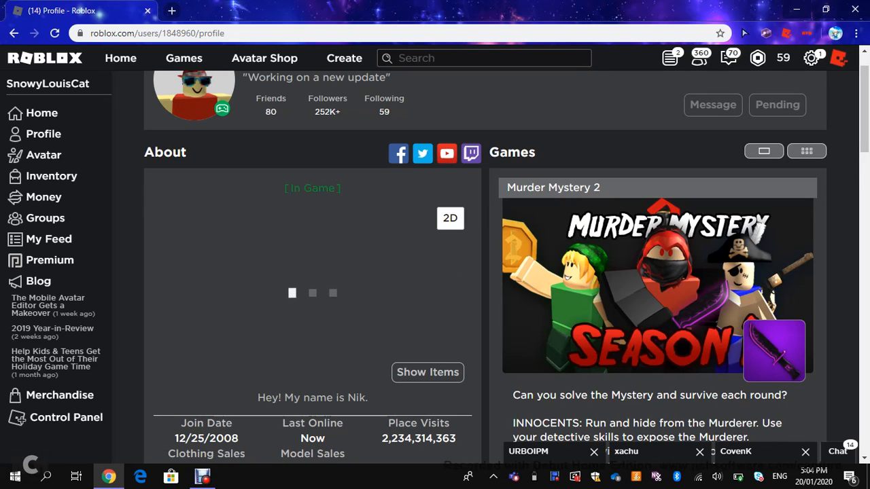
click(312, 294)
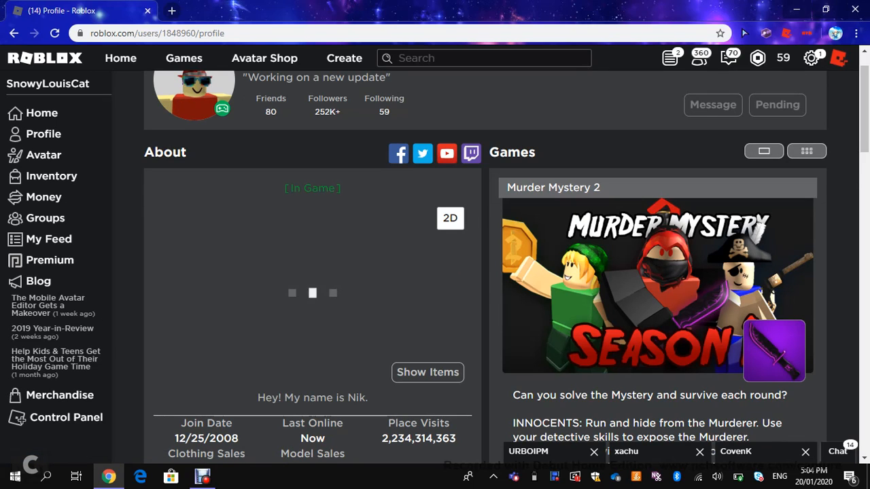
scroll(down, 3)
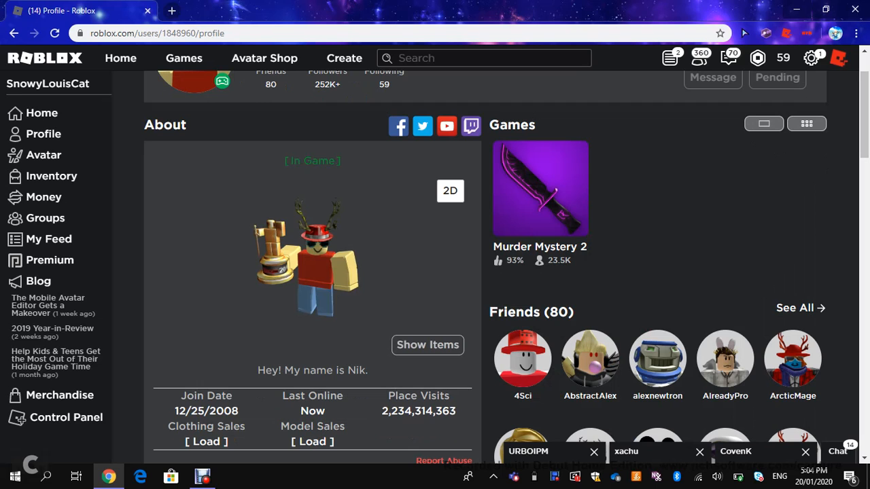
scroll(down, 3)
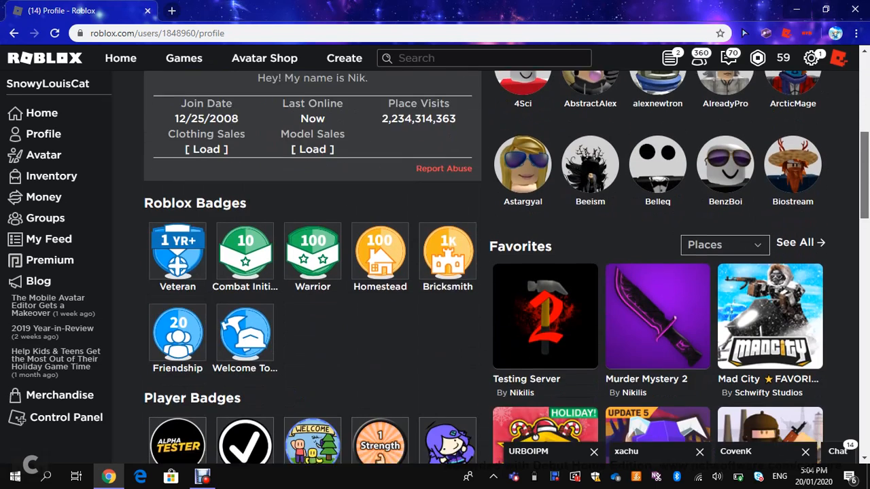
scroll(down, 3)
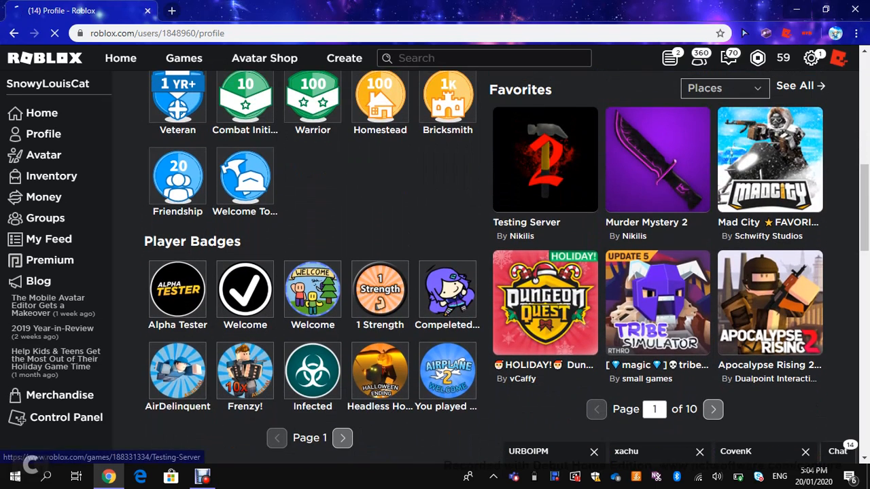
click(544, 161)
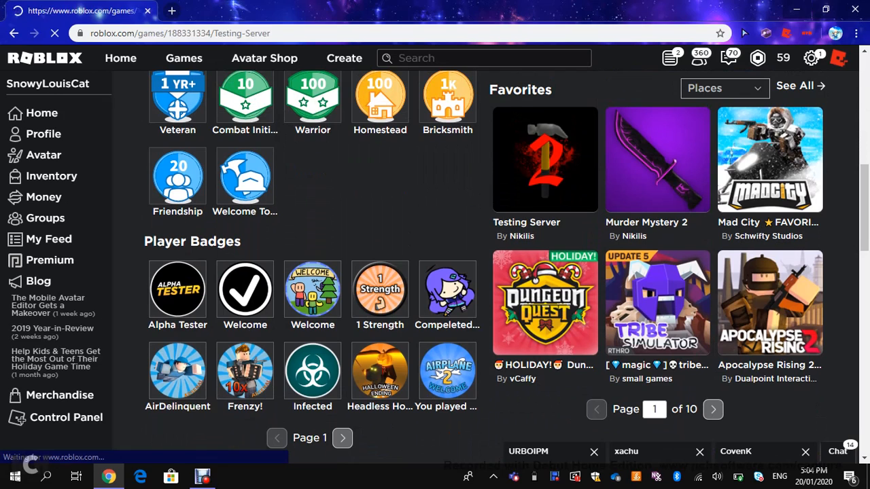
Browse the Testing Server page's description, stats and servers, then head to the Roblox home page.
click(544, 160)
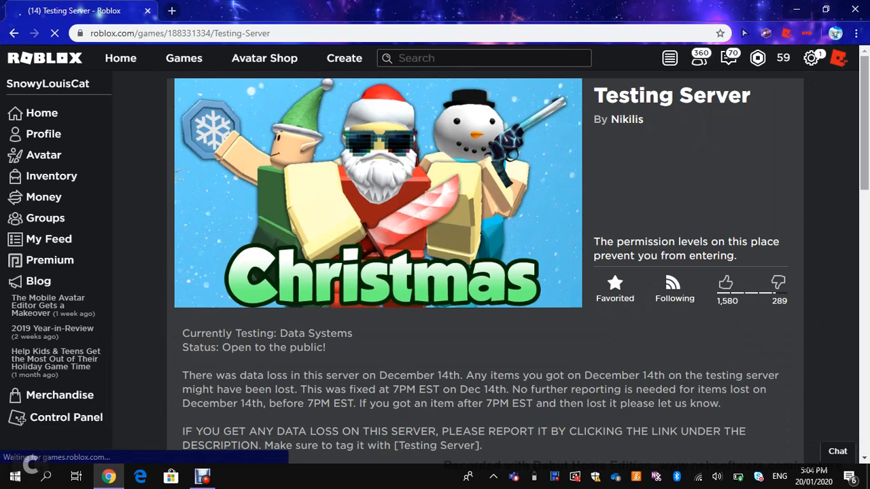
scroll(down, 3)
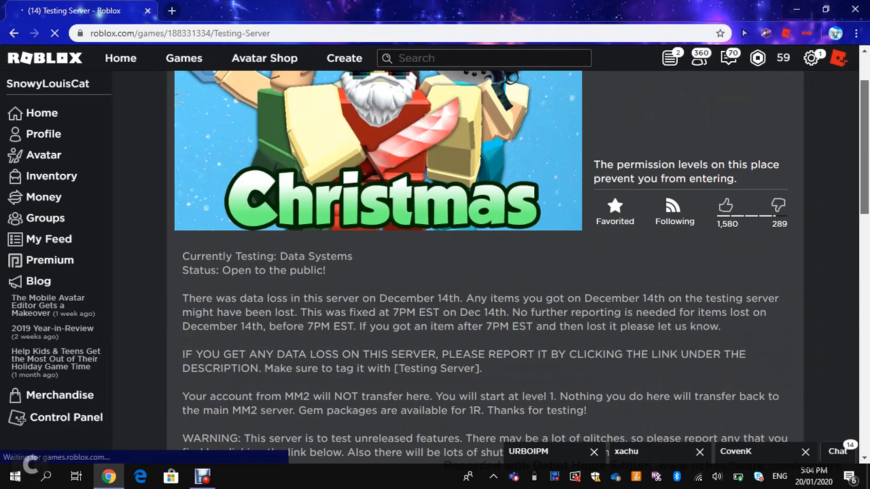
scroll(down, 3)
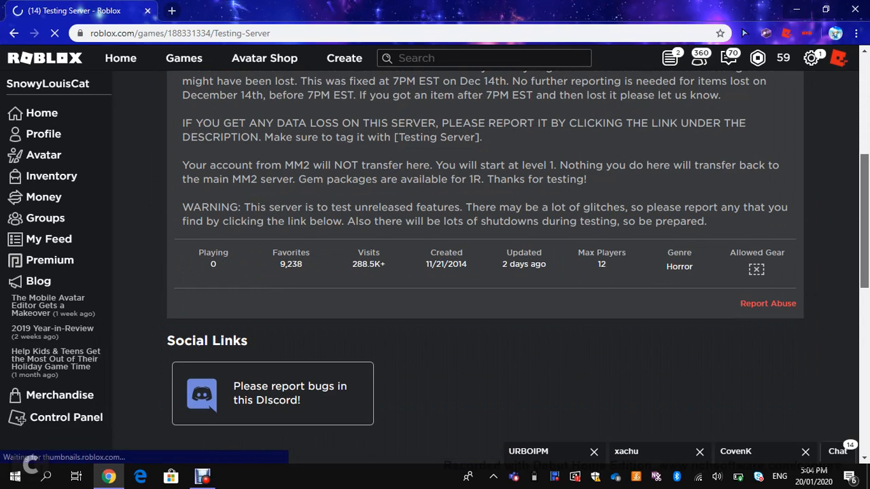
scroll(down, 3)
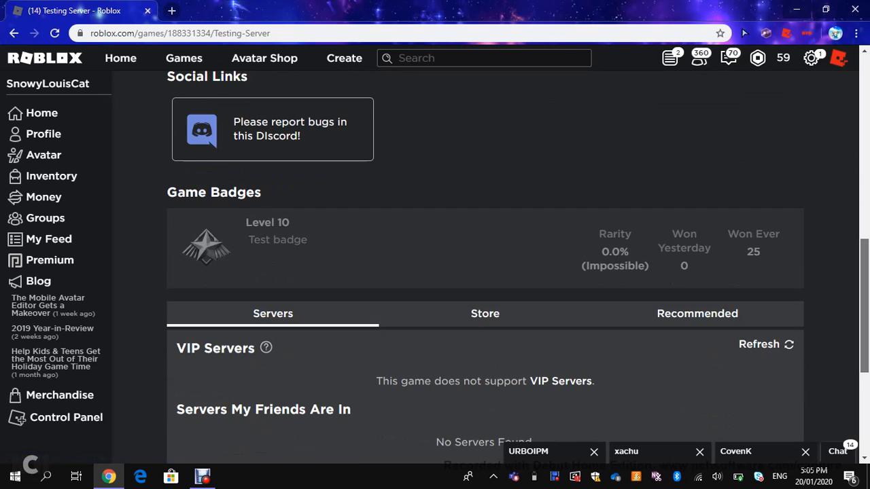
scroll(up, 3)
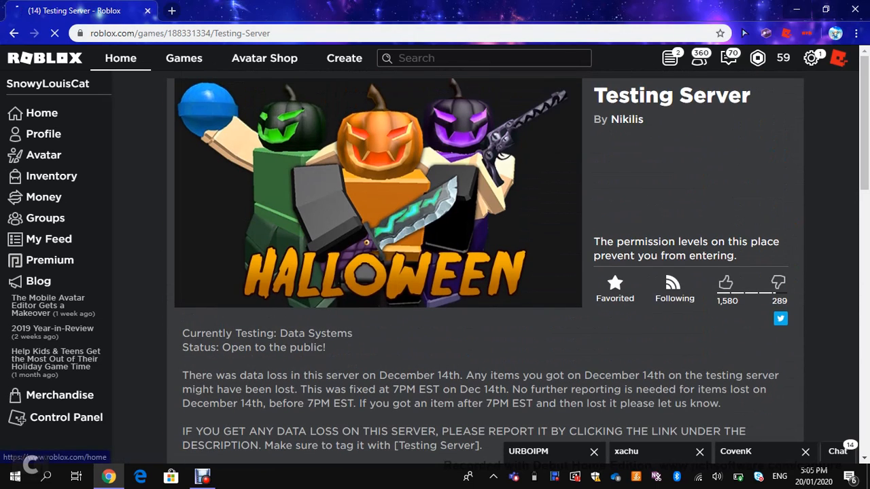
click(120, 57)
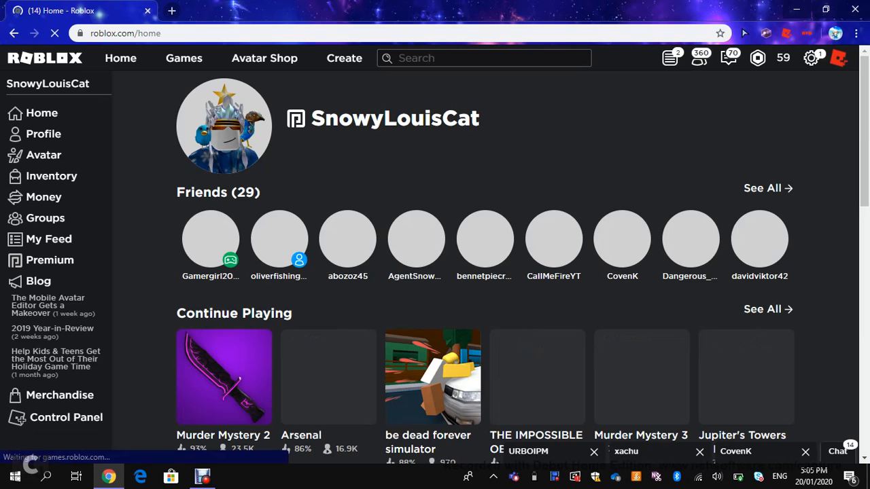
Open Murder Mystery 2 from the home page's Continue Playing list.
click(223, 378)
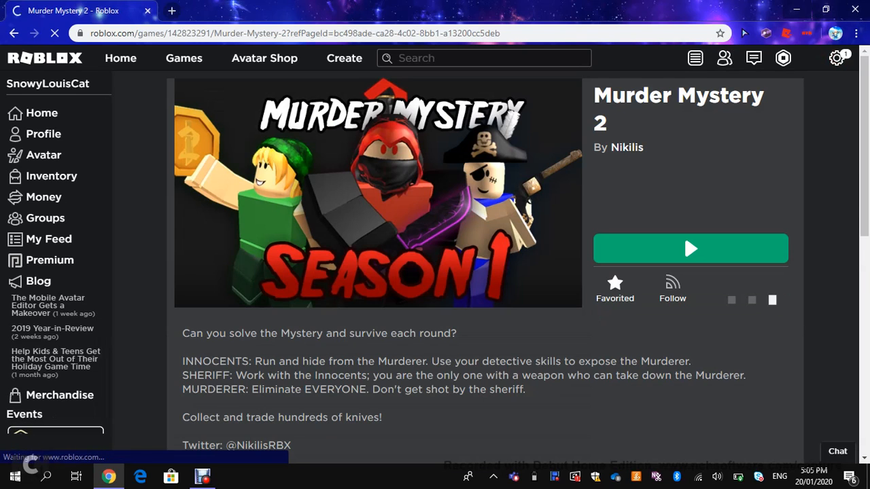
click(672, 288)
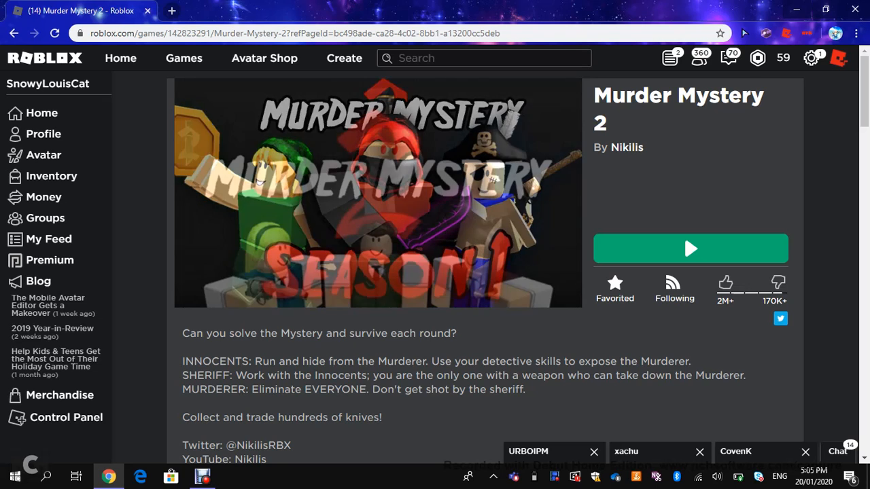
scroll(down, 3)
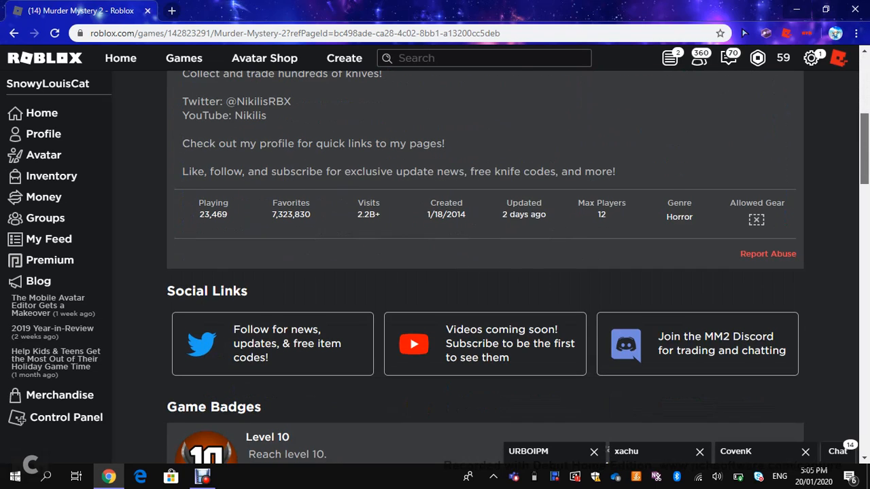
scroll(down, 3)
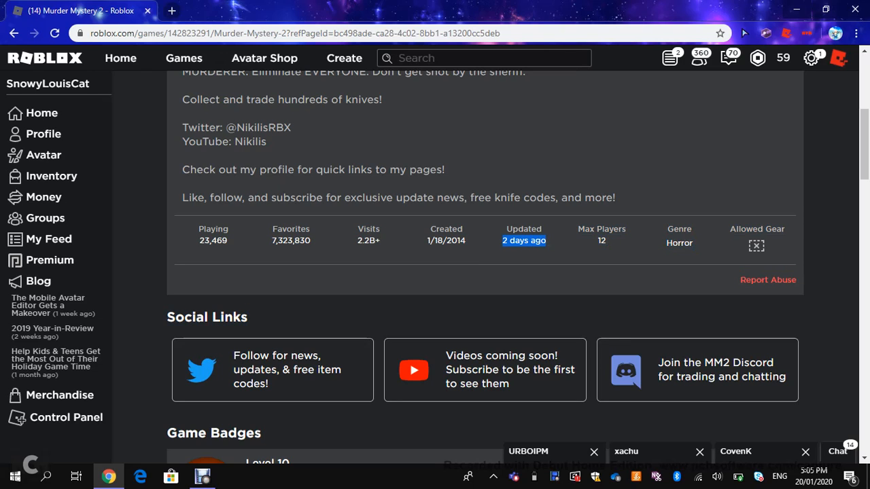
scroll(down, 3)
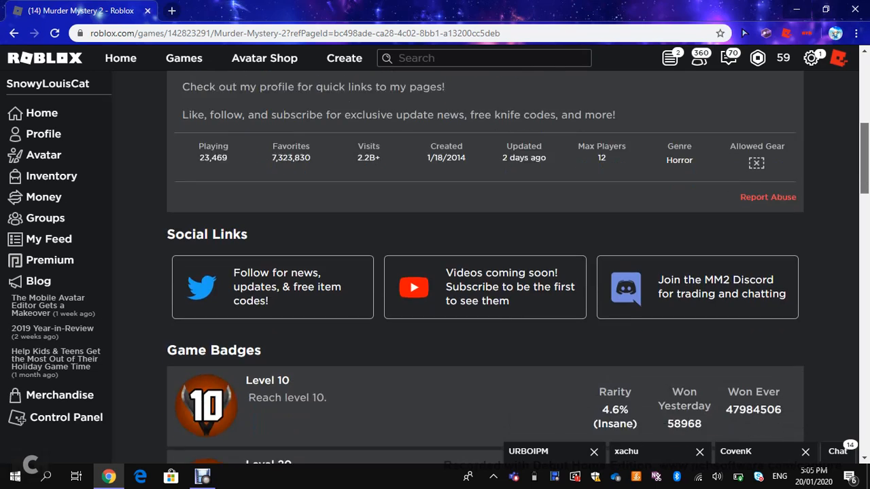
scroll(down, 3)
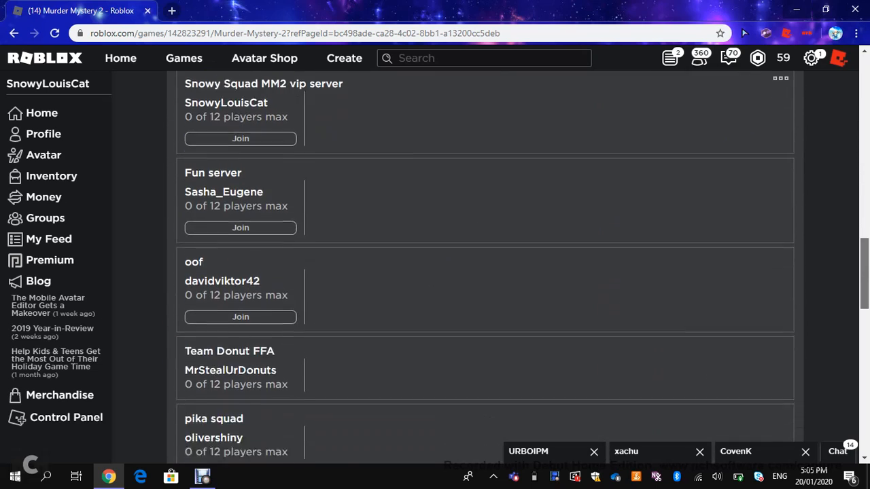
scroll(down, 3)
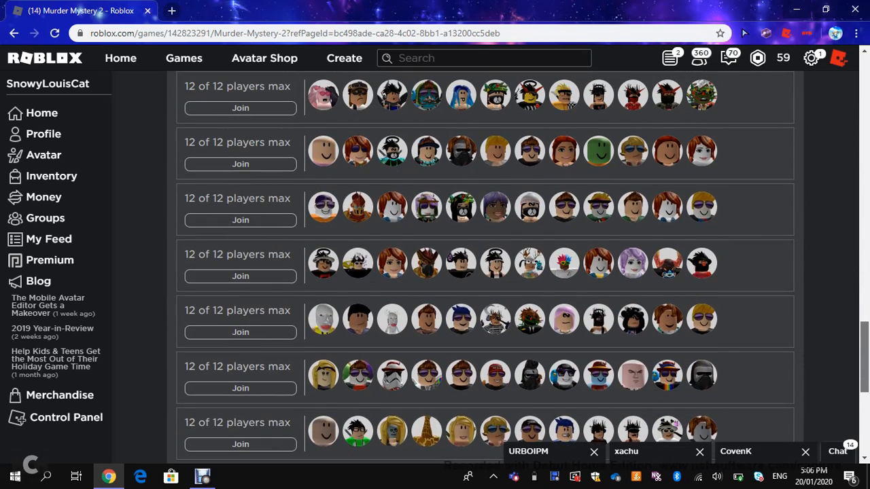
scroll(up, 3)
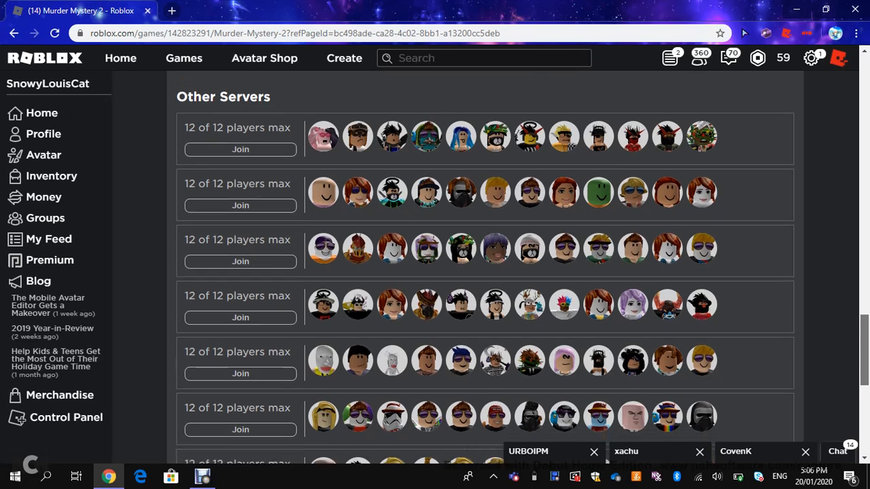
scroll(down, 3)
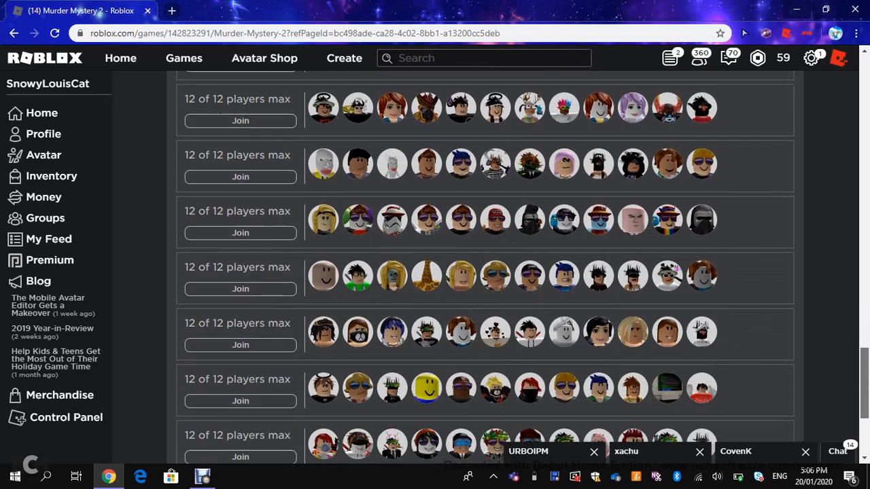
scroll(down, 3)
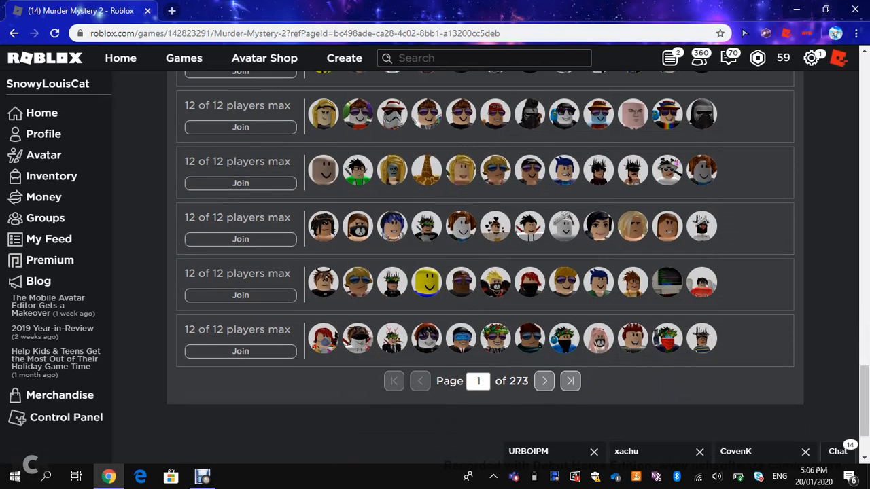
click(544, 380)
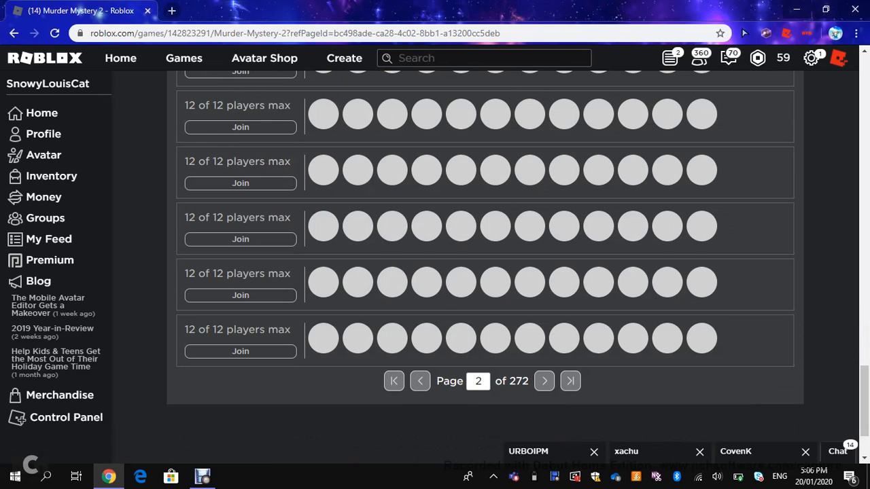
click(570, 381)
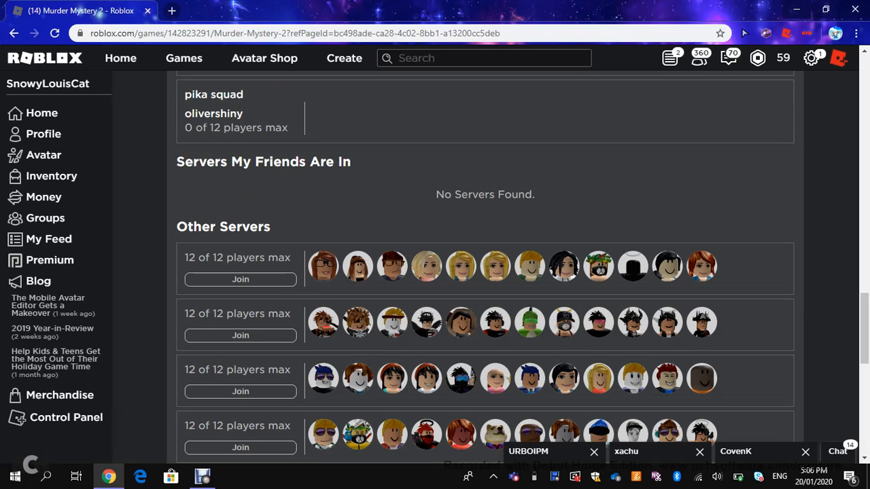
scroll(up, 3)
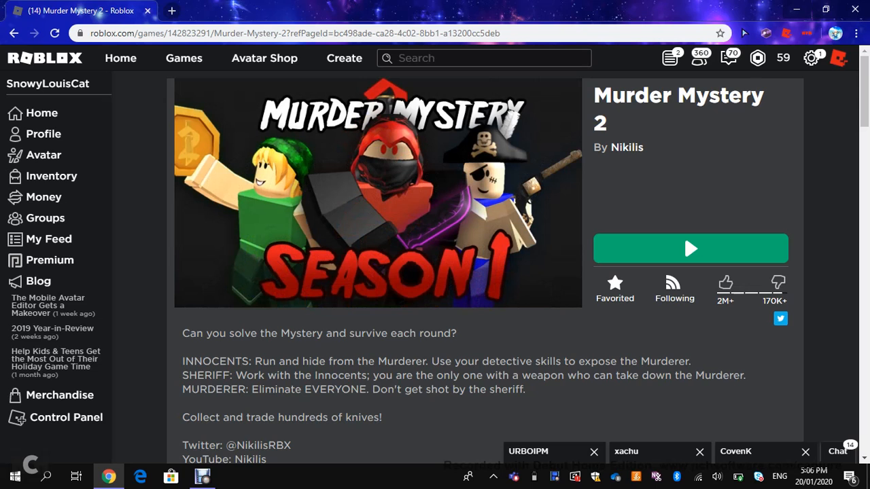
scroll(down, 3)
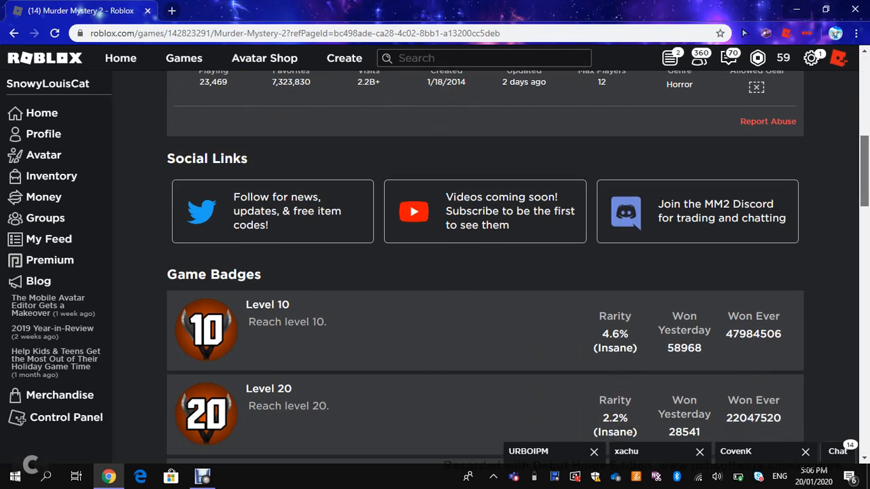
scroll(down, 3)
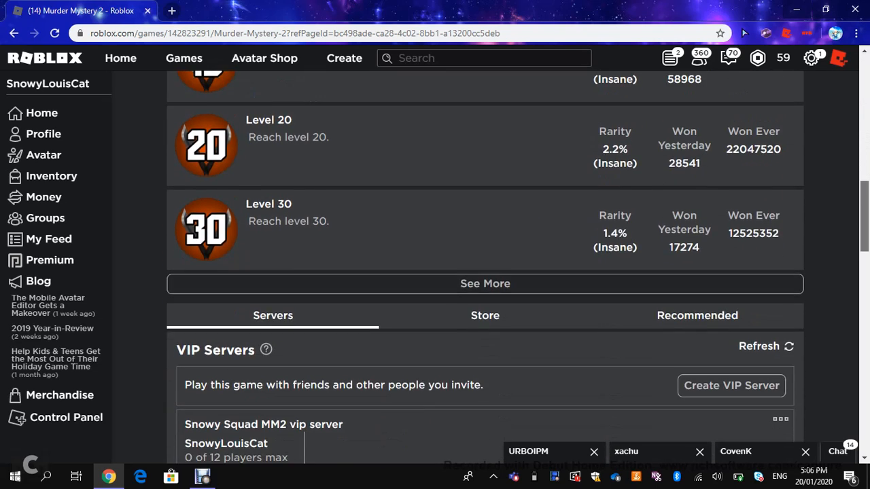
scroll(up, 3)
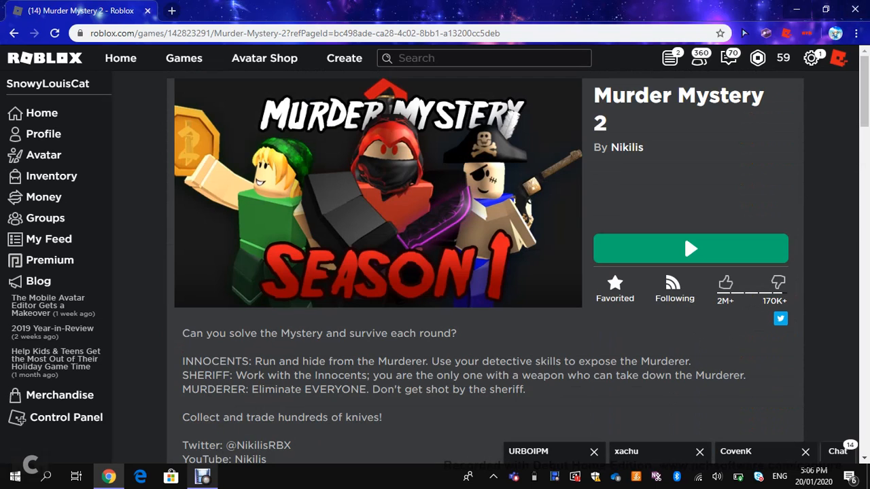